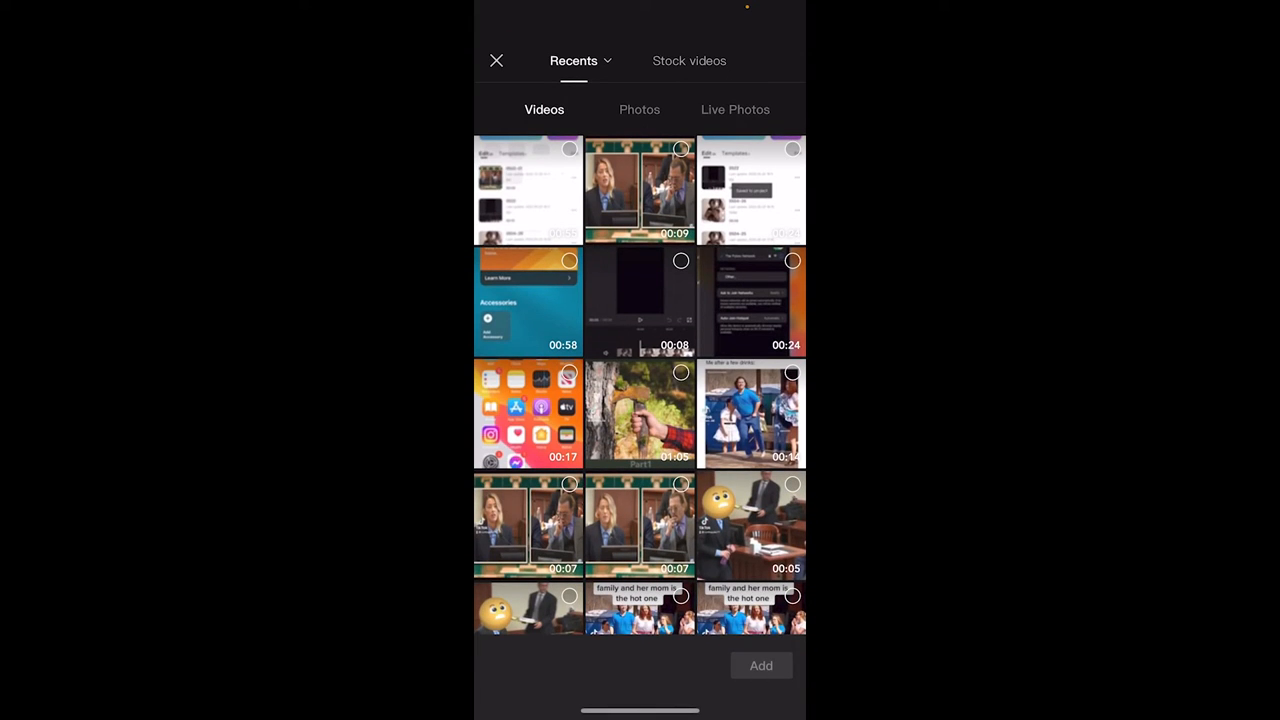
Select the split-screen courtroom clip from recent videos and add it as a new project
scroll(down, 3)
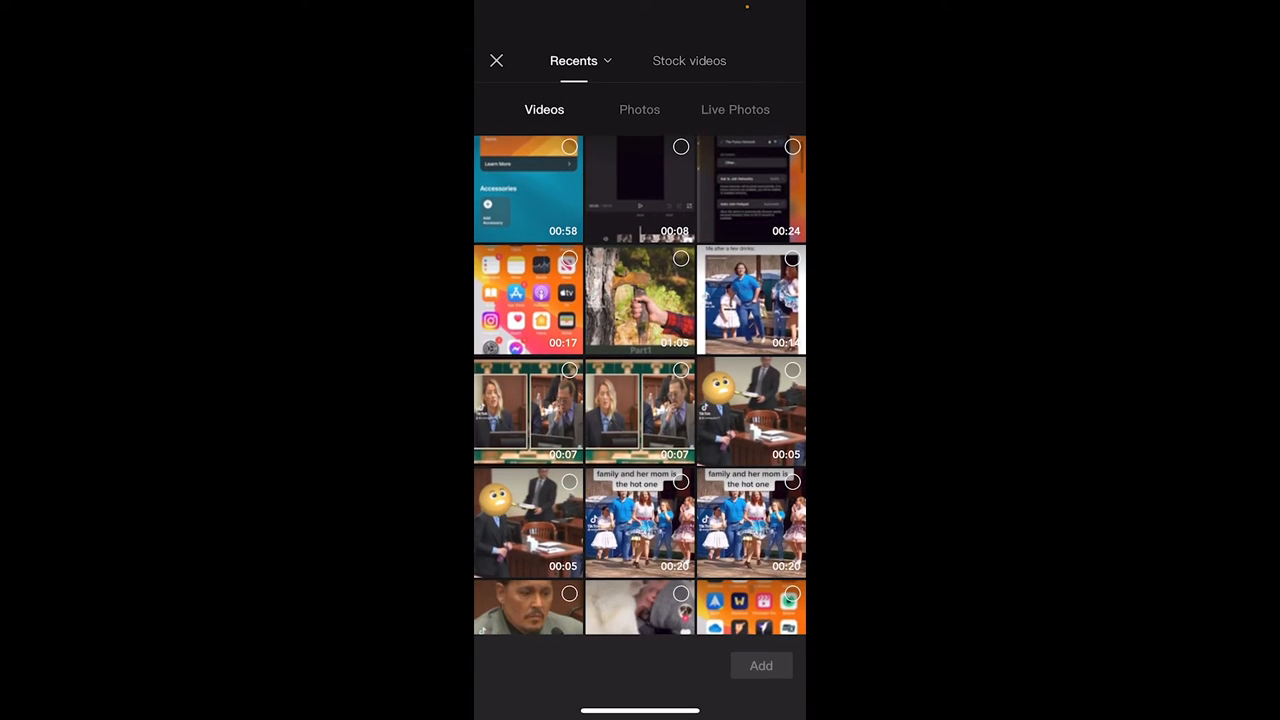
click(640, 410)
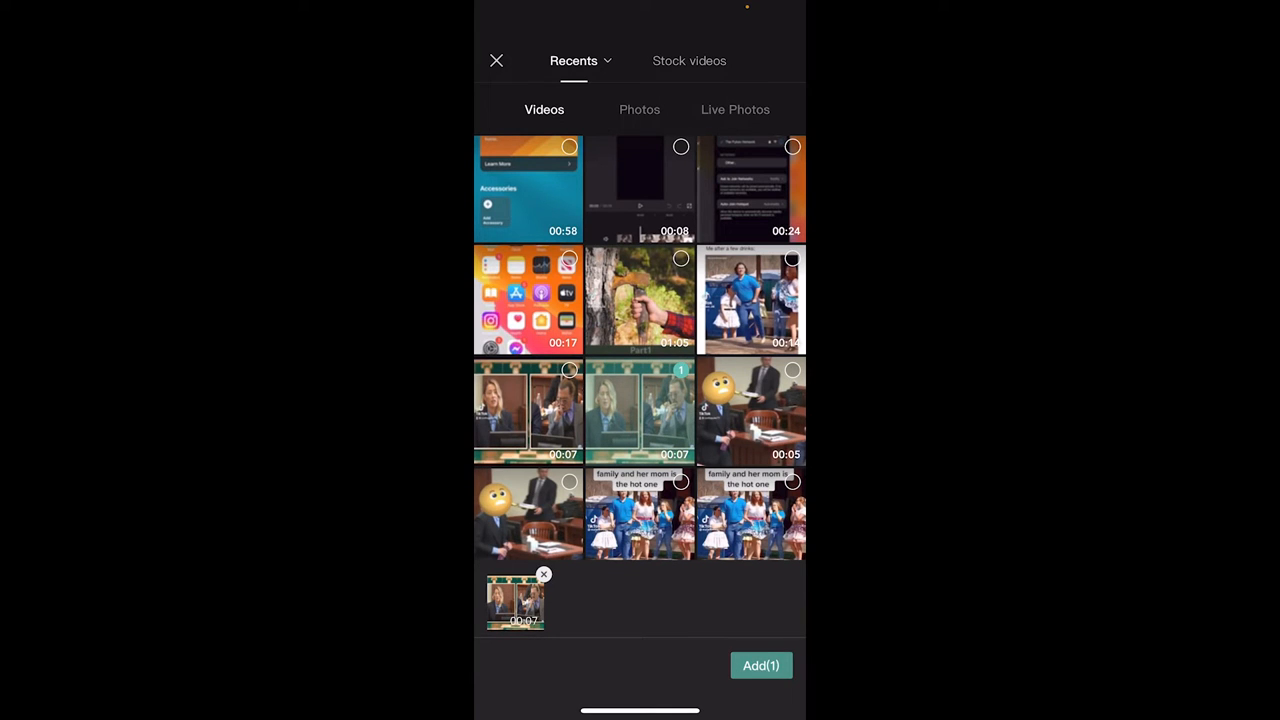
click(760, 664)
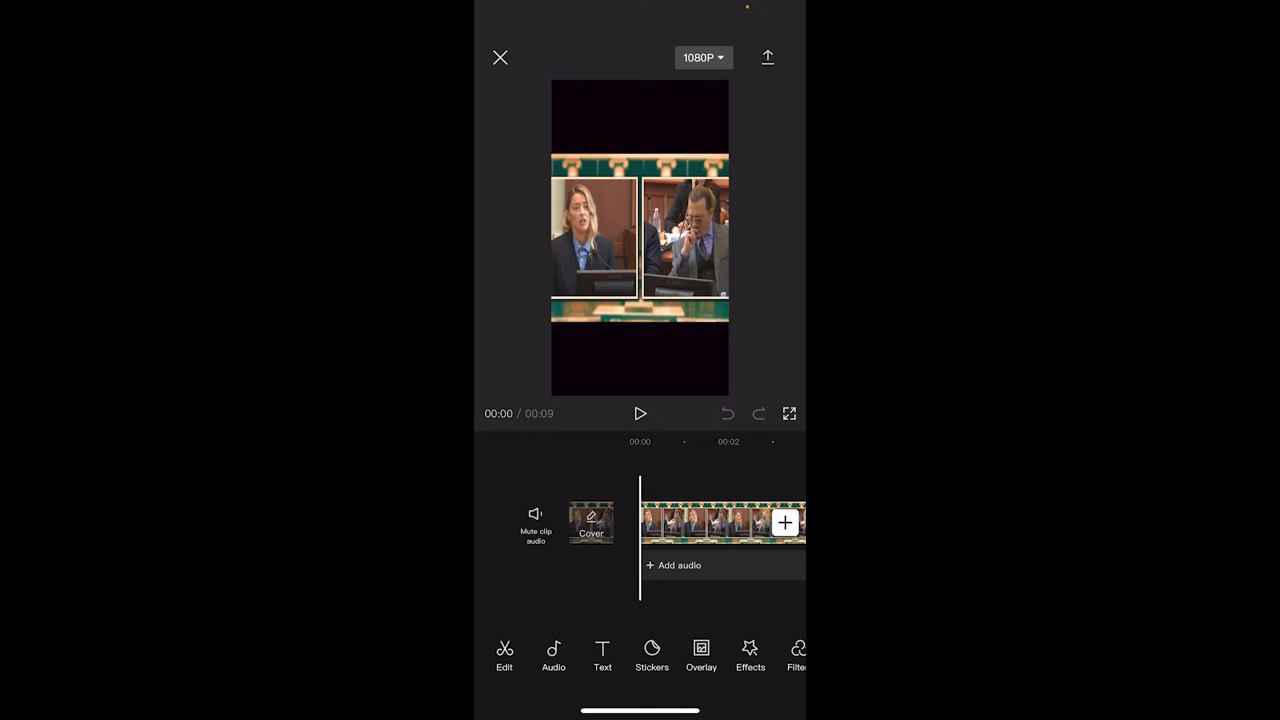
Raise the export resolution from 1080P to 2K/4K and switch Smart HDR on
click(704, 56)
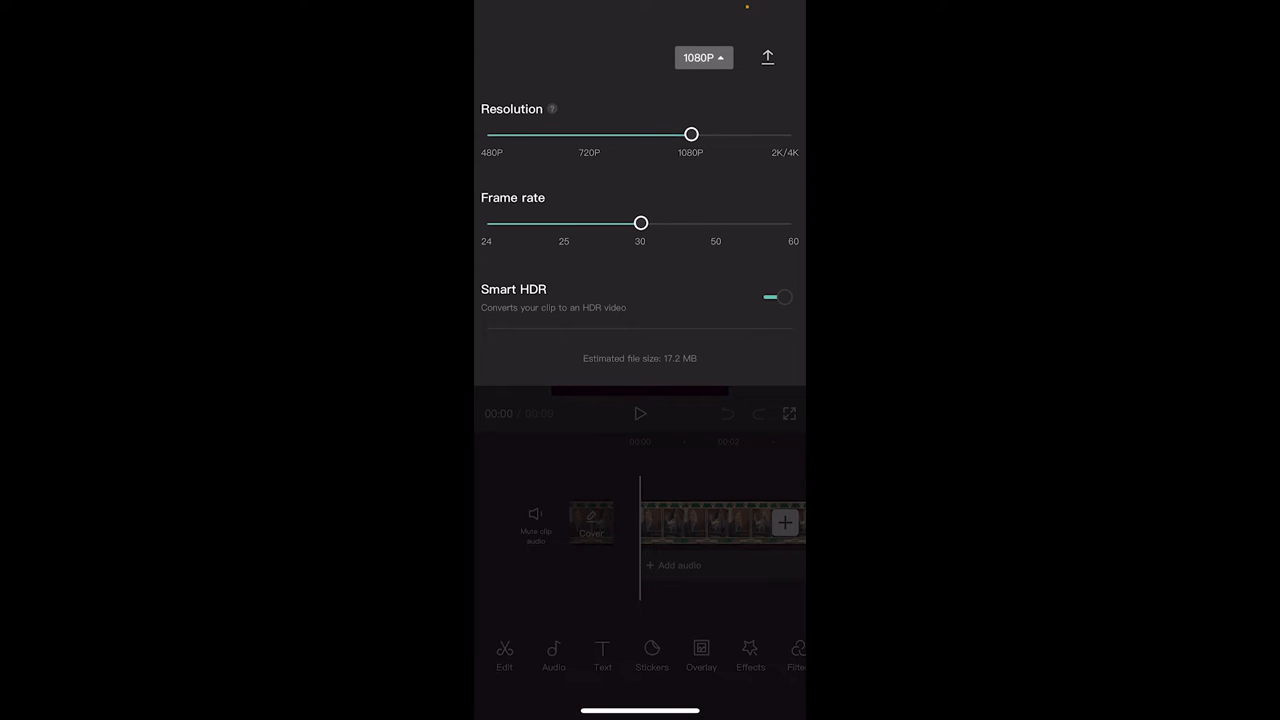
drag(692, 134, 792, 134)
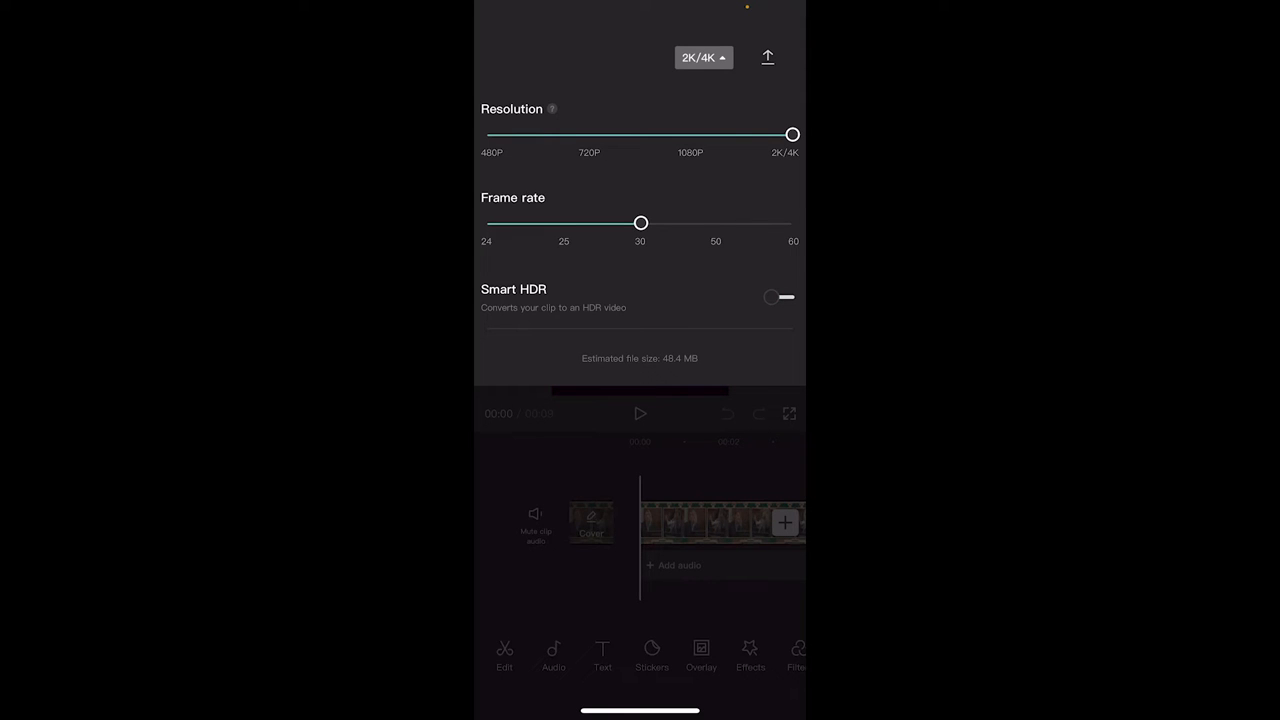
click(778, 296)
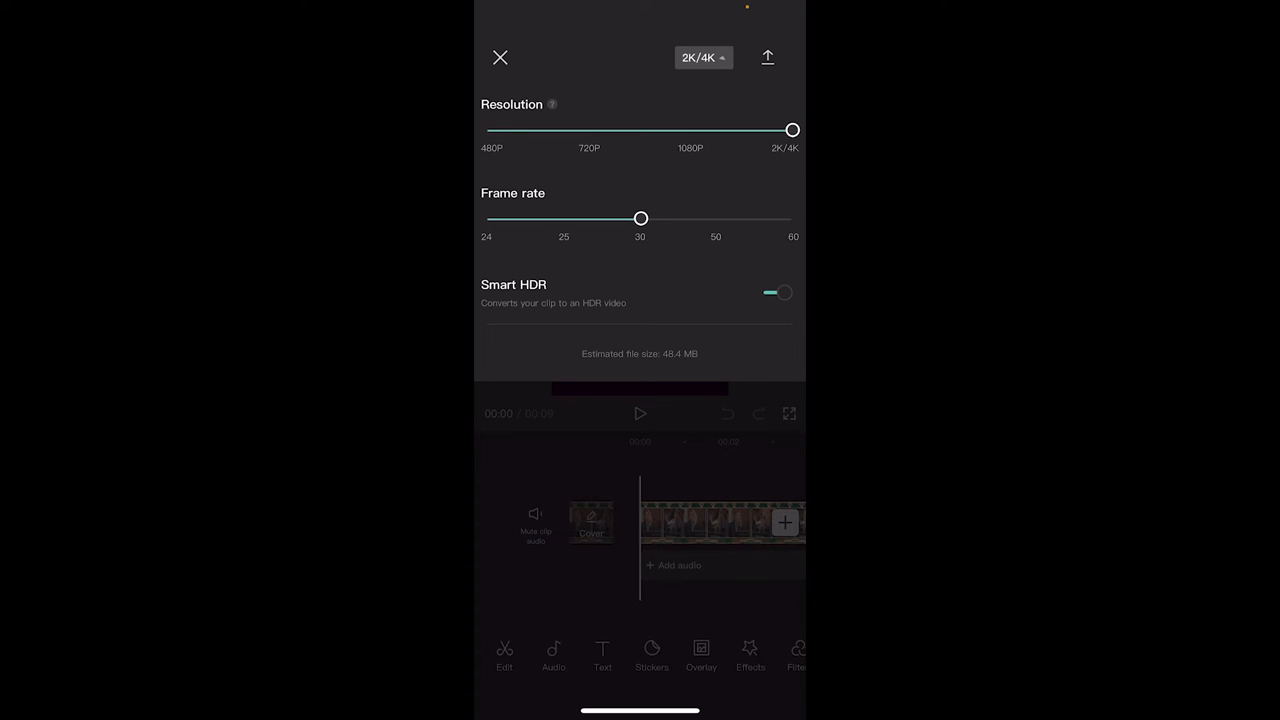
Leave the export settings and begin exporting the courtroom clip at 2K/4K
click(500, 56)
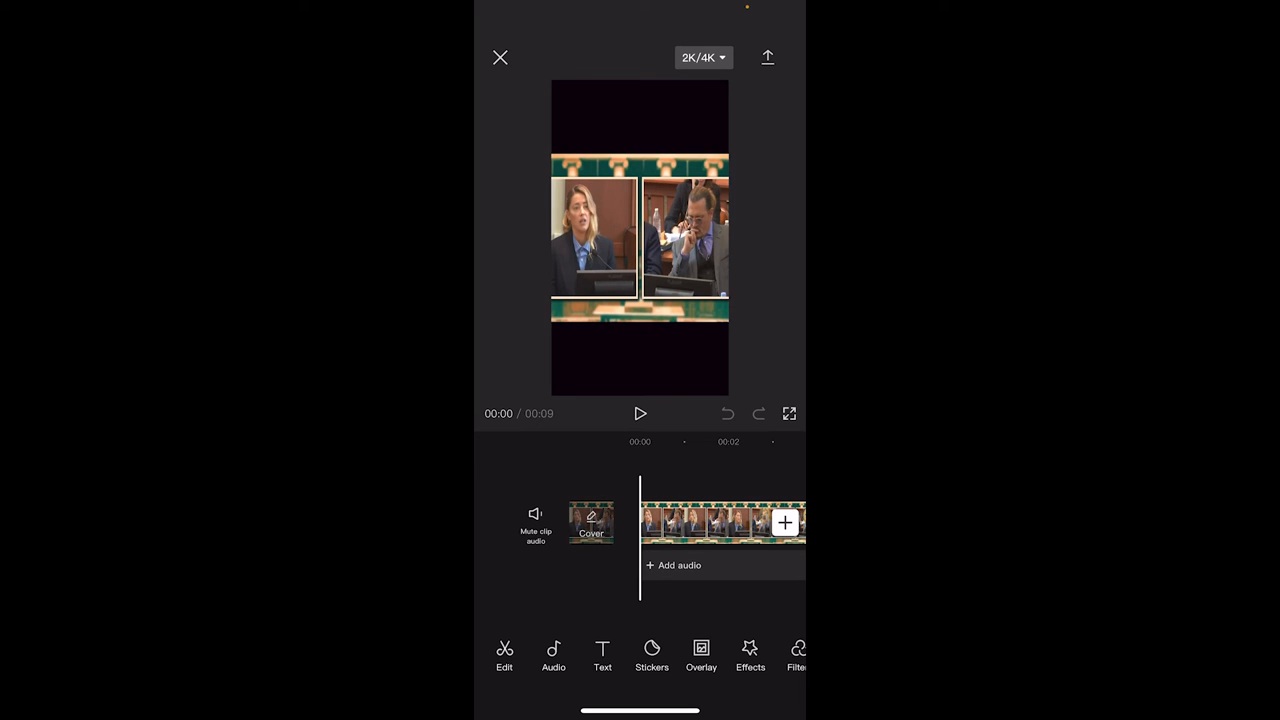
click(768, 56)
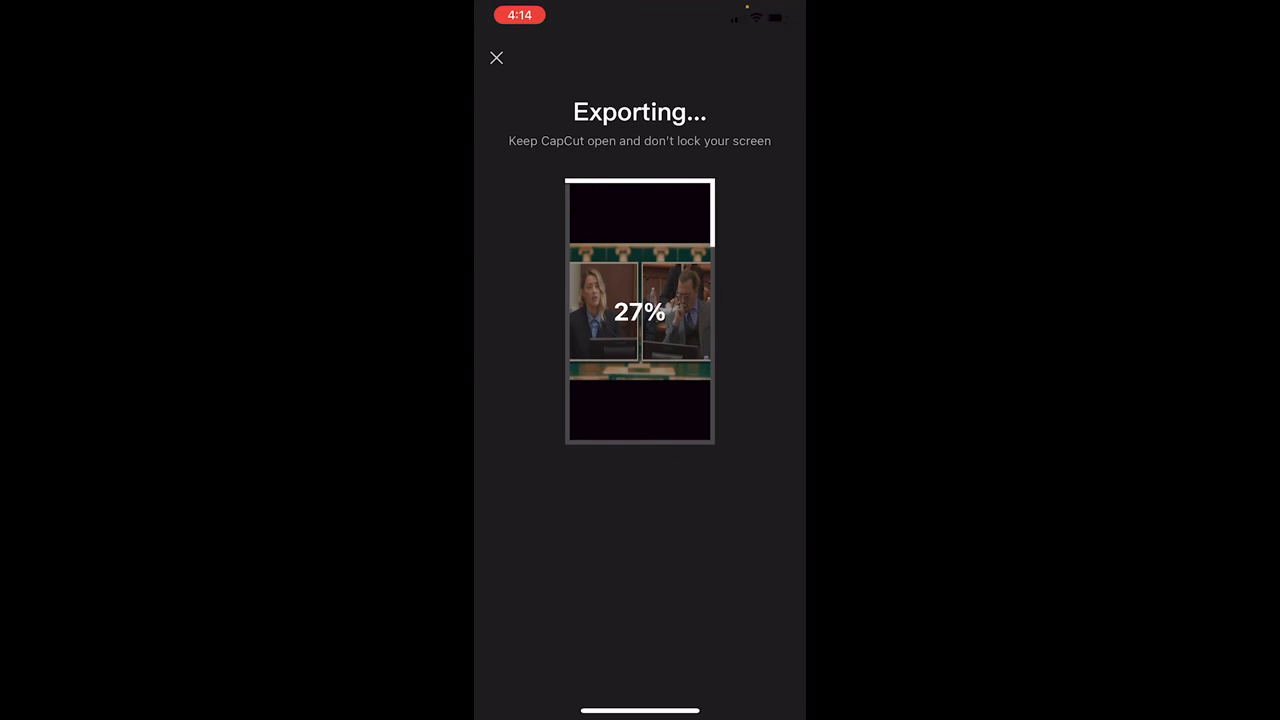